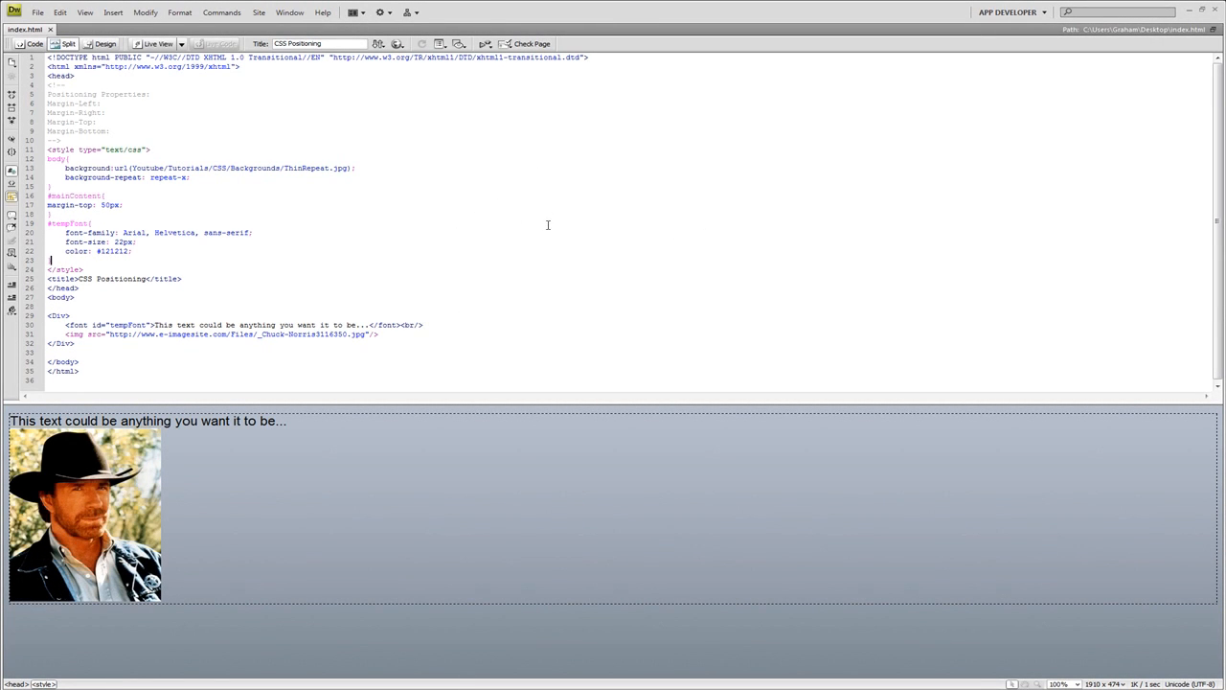
mouse_move(467, 212)
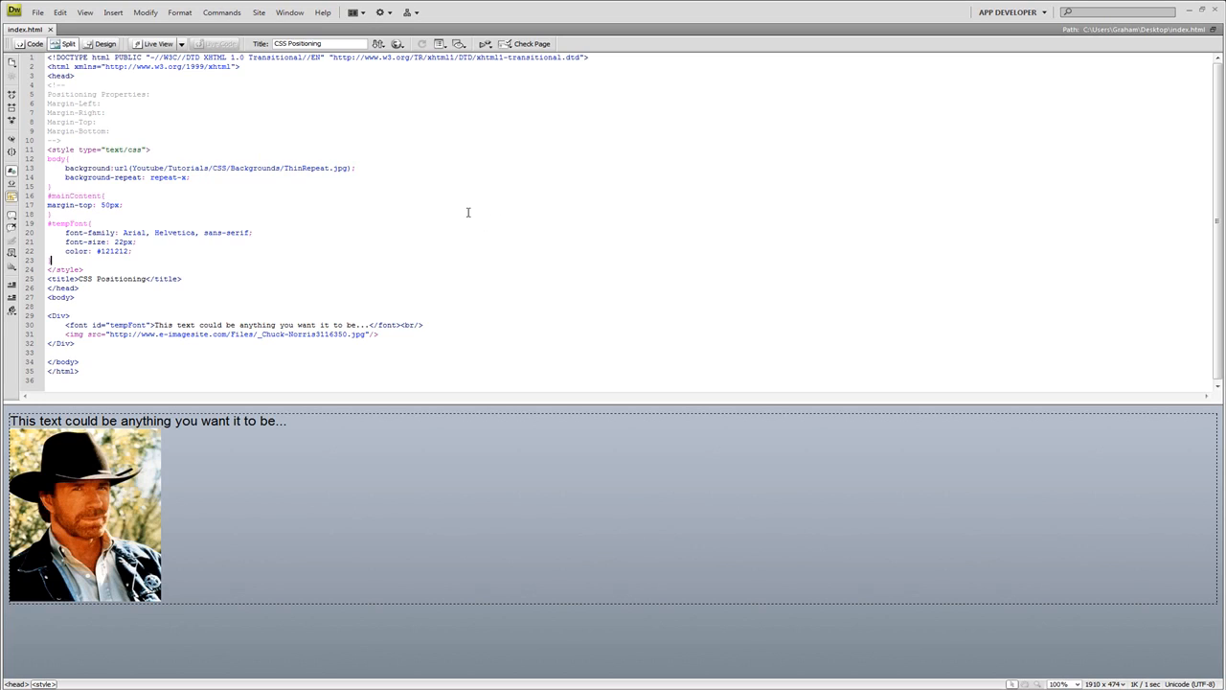
mouse_move(495, 219)
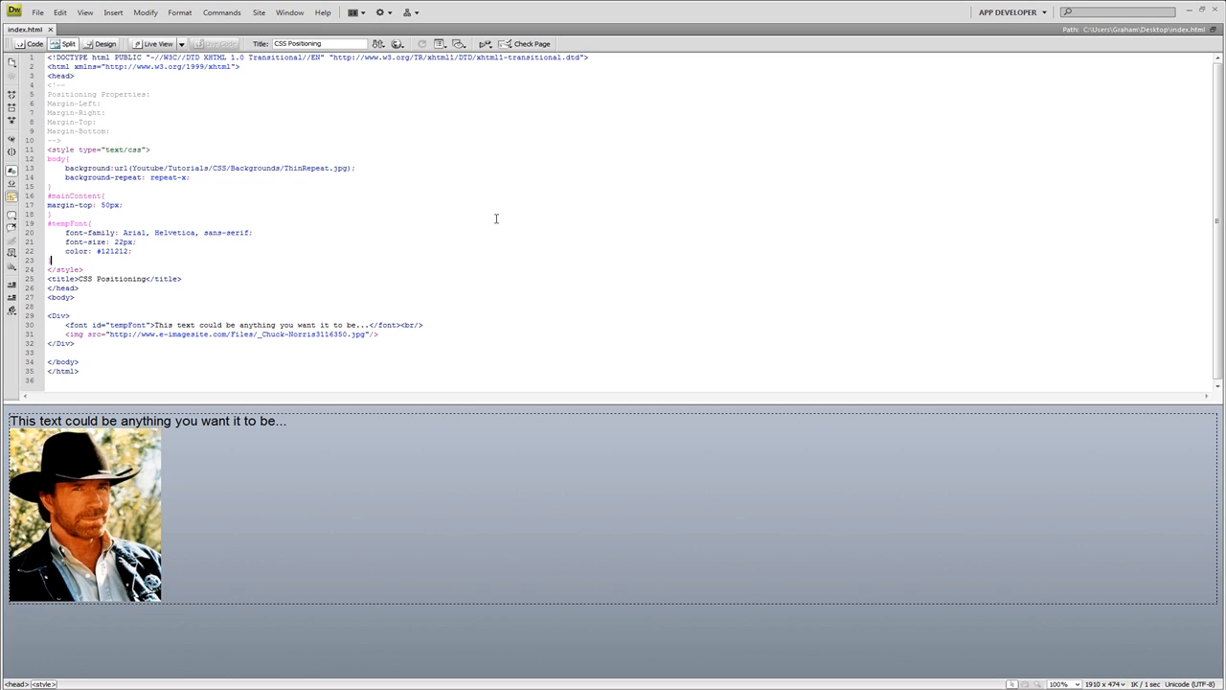
mouse_move(148, 200)
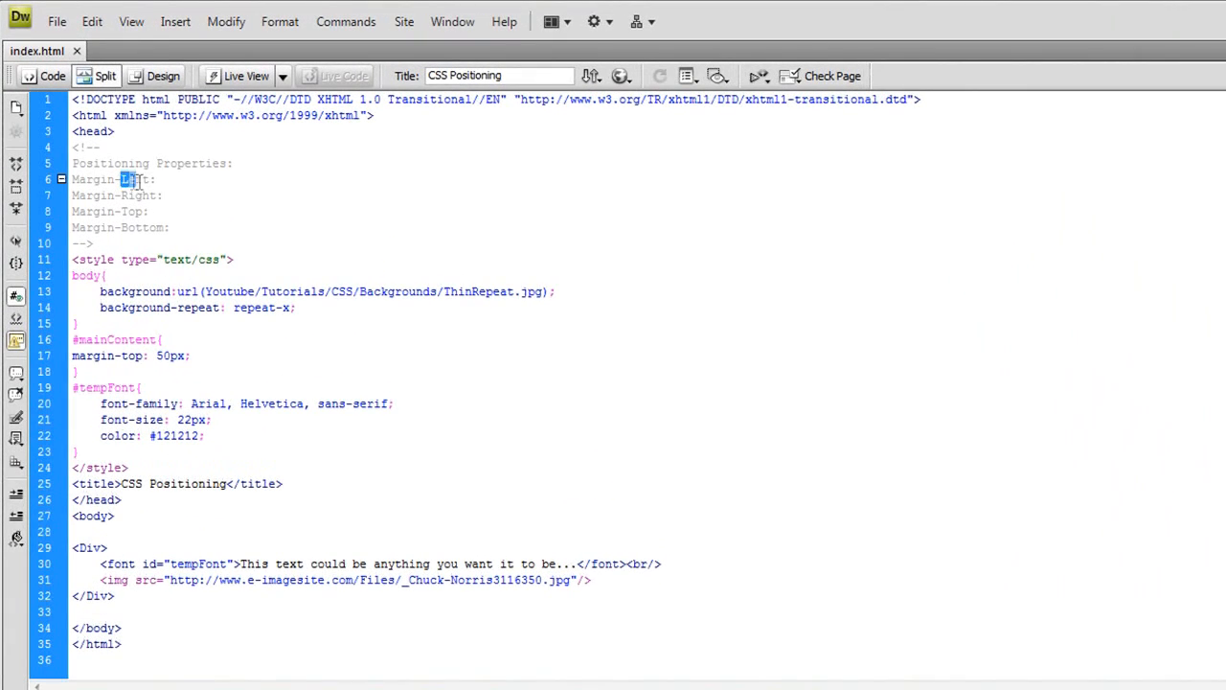
Step: Remove the empty style attribute and delete the margin-top: 50px declaration
double_click(138, 196)
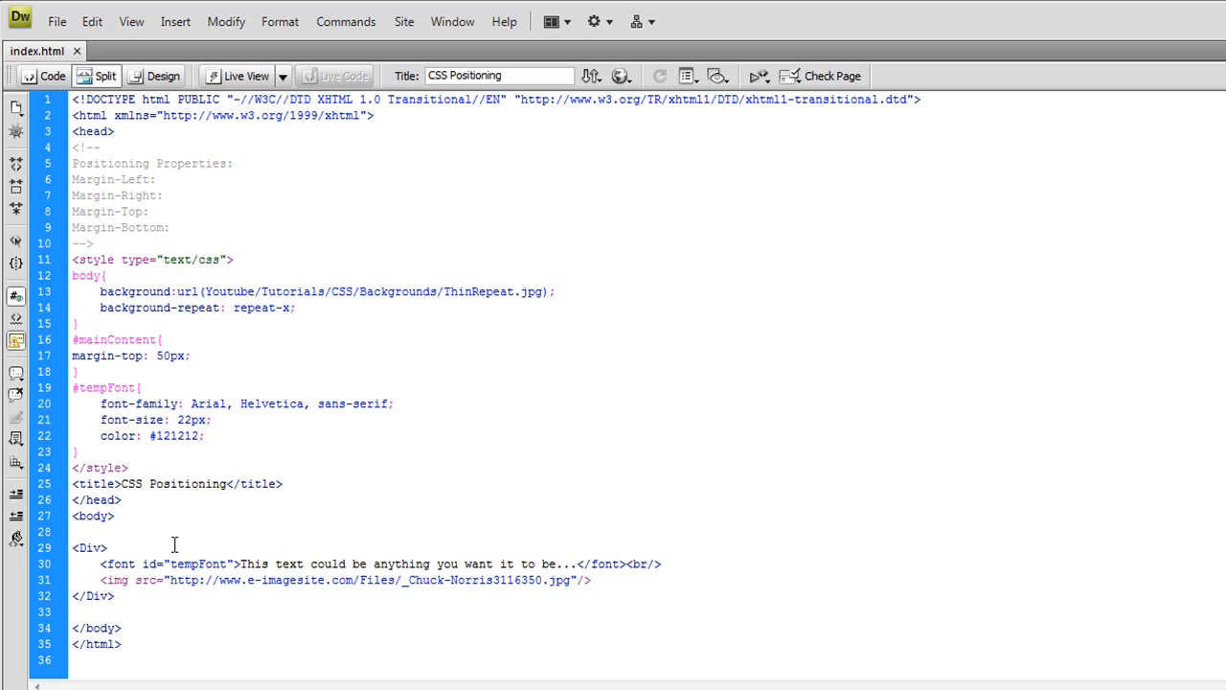
type("style=")
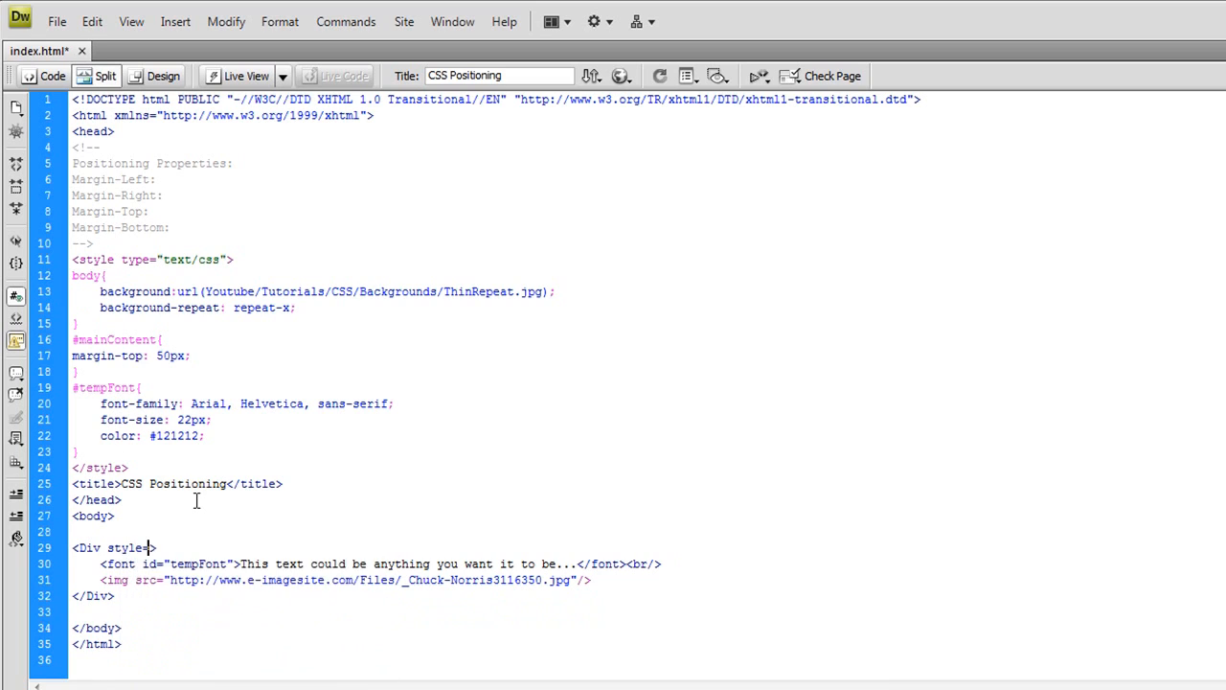
type("=\"")
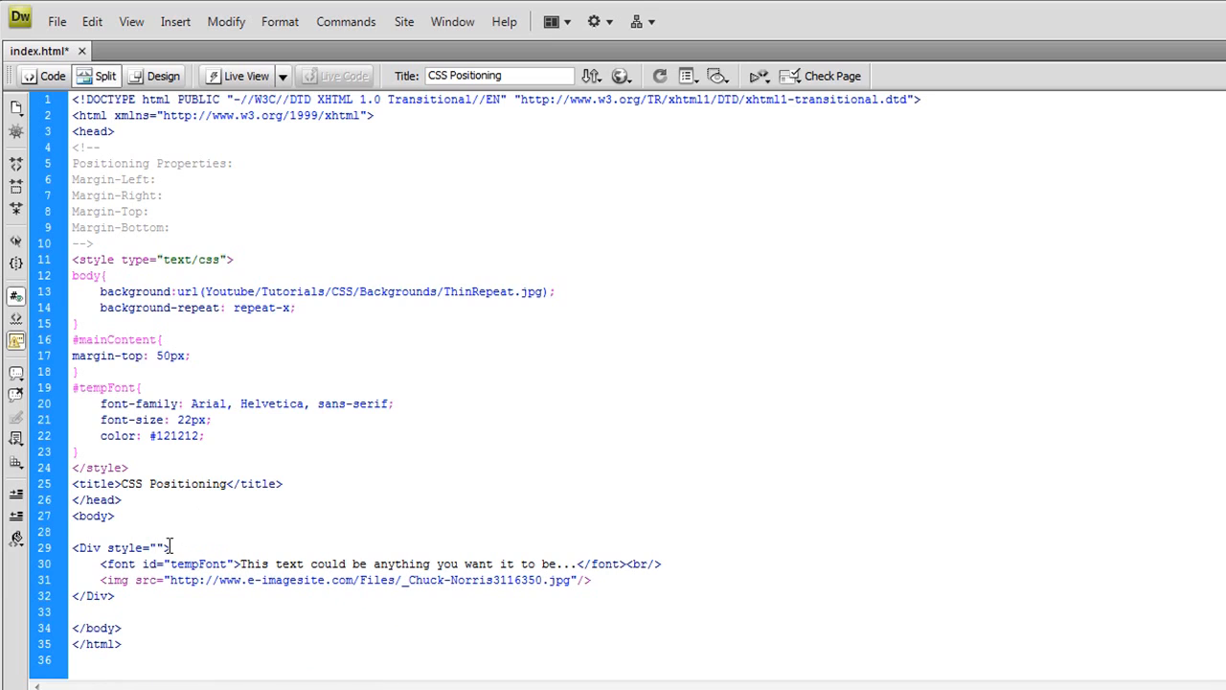
double_click(129, 547)
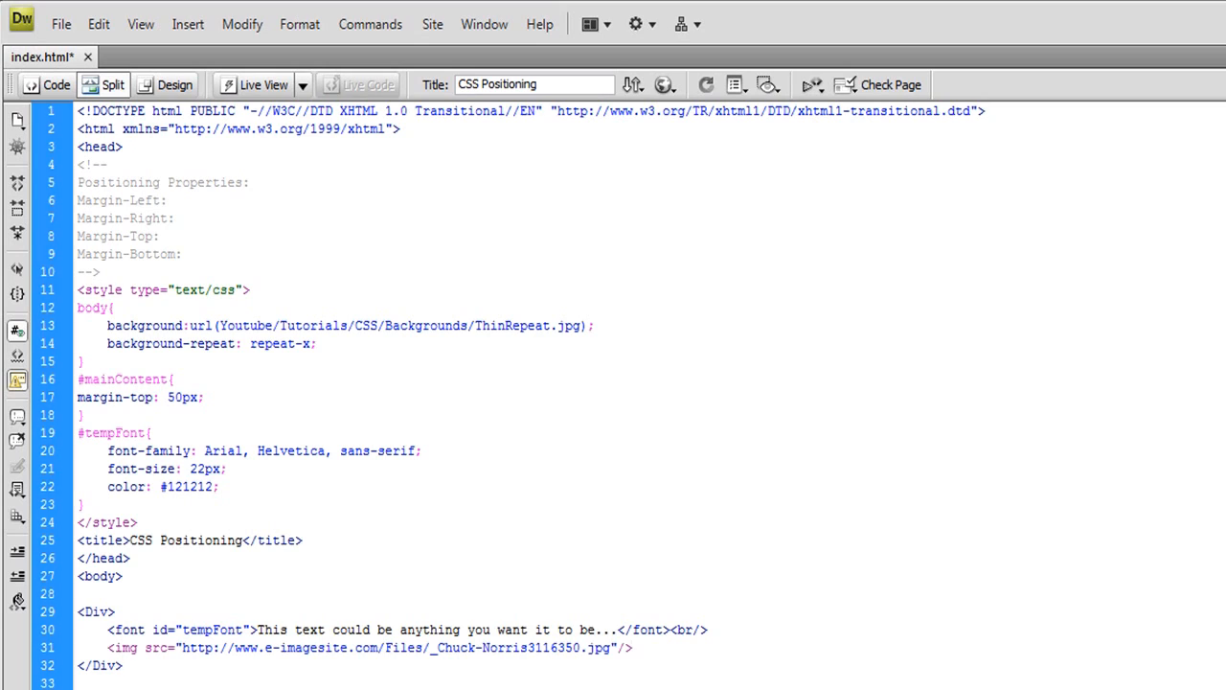
double_click(687, 629)
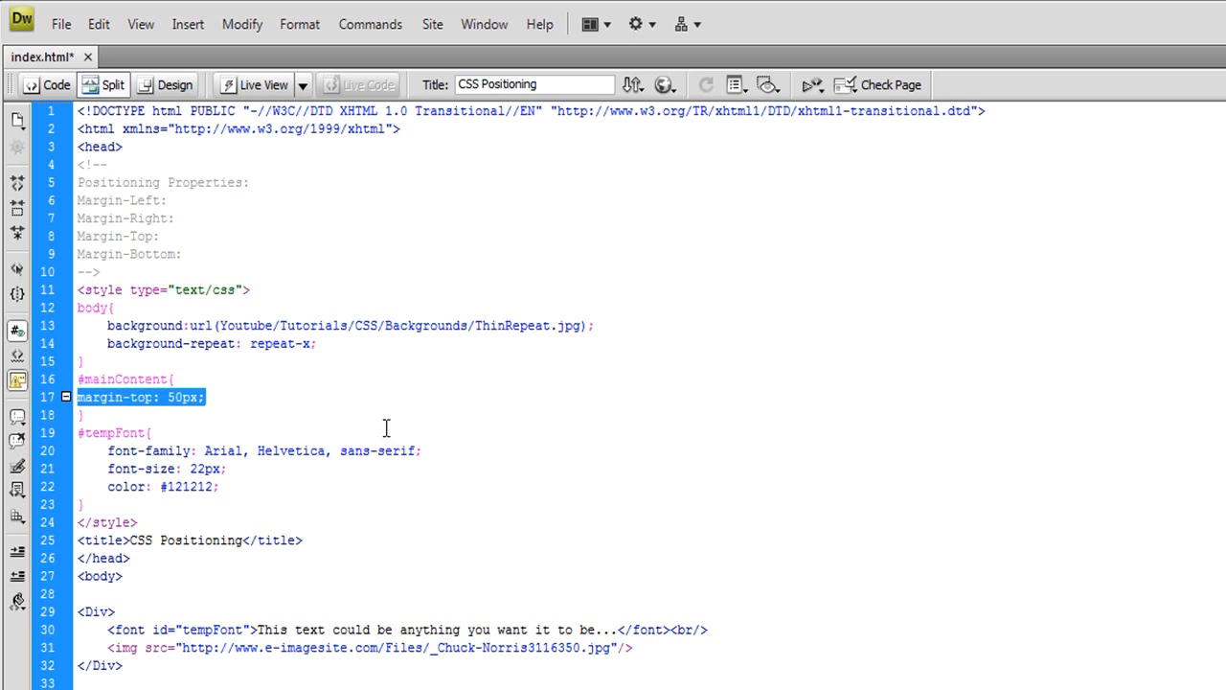
key("Delete")
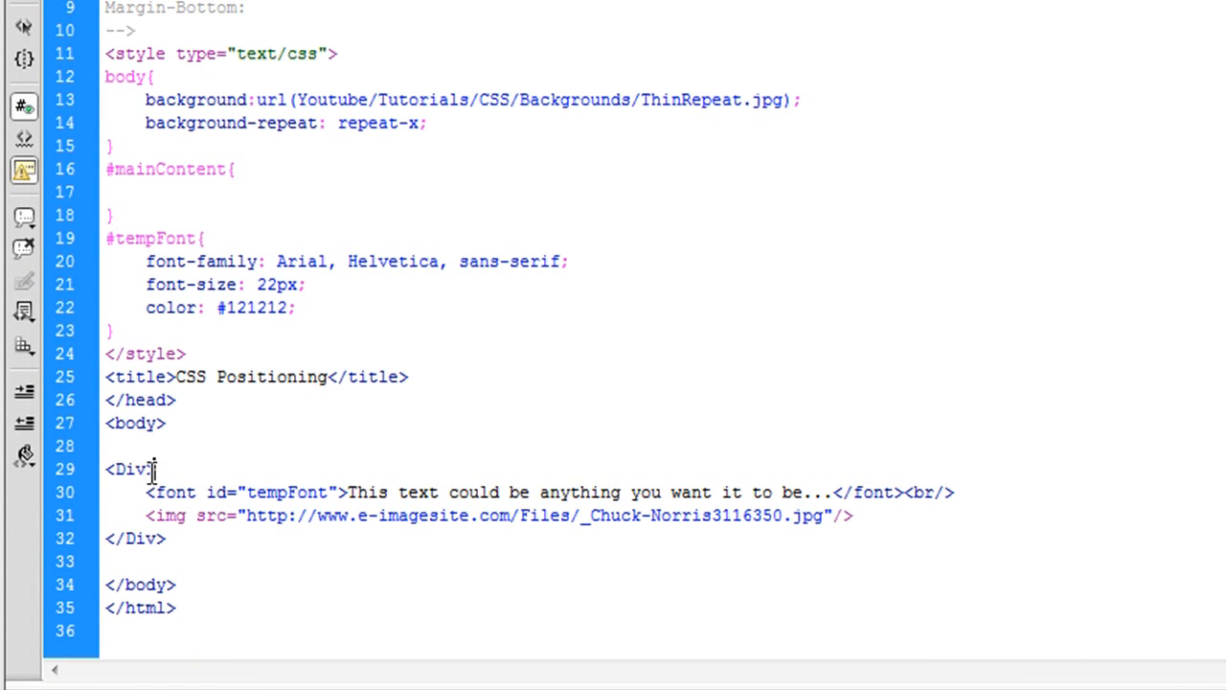
Step: Add margin-left: 100px; to the #mainContent rule
type("align=\"r")
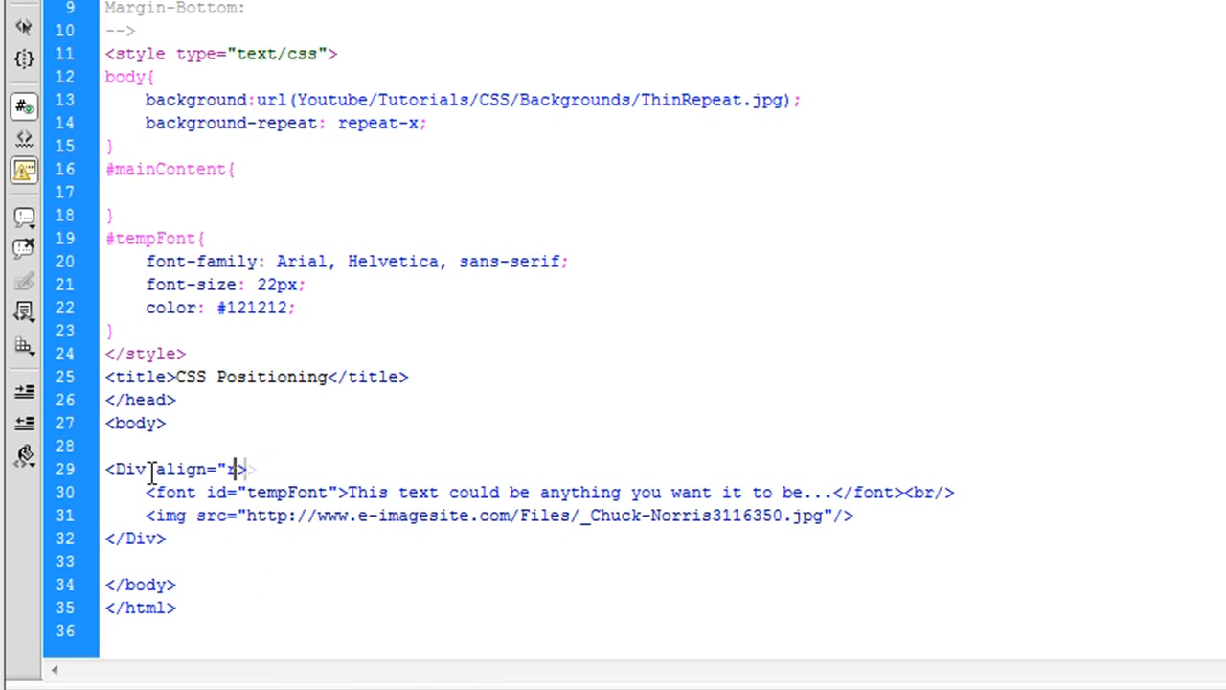
type("center")
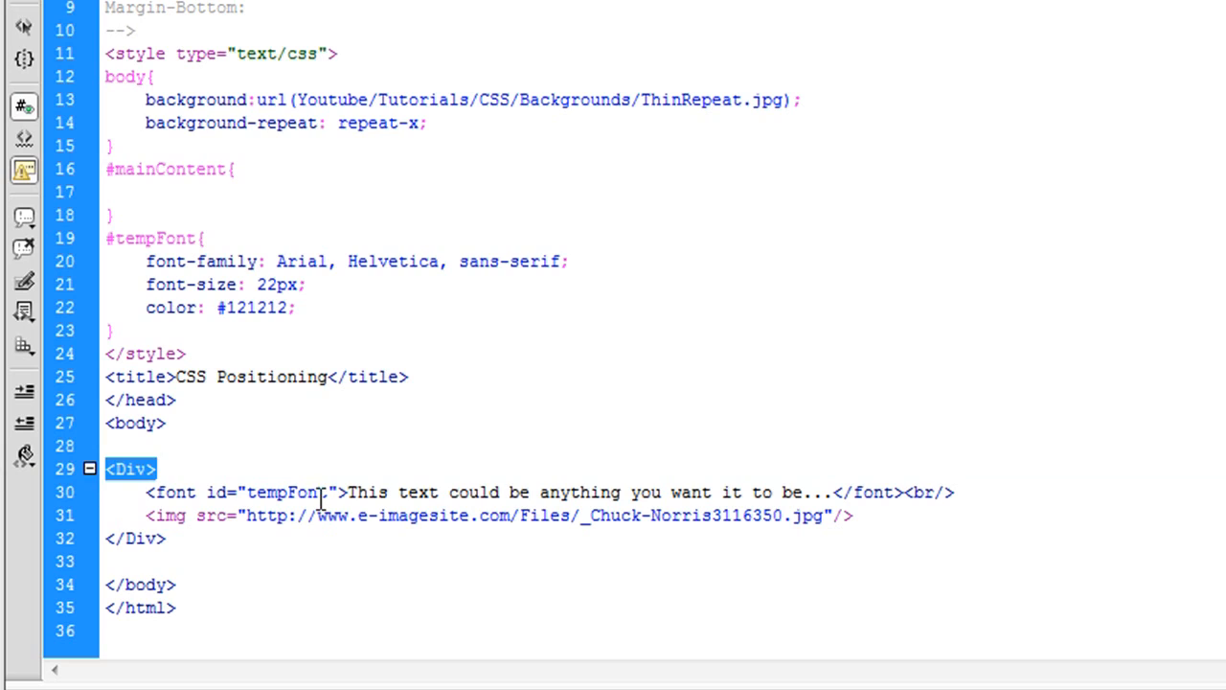
left_click(176, 190)
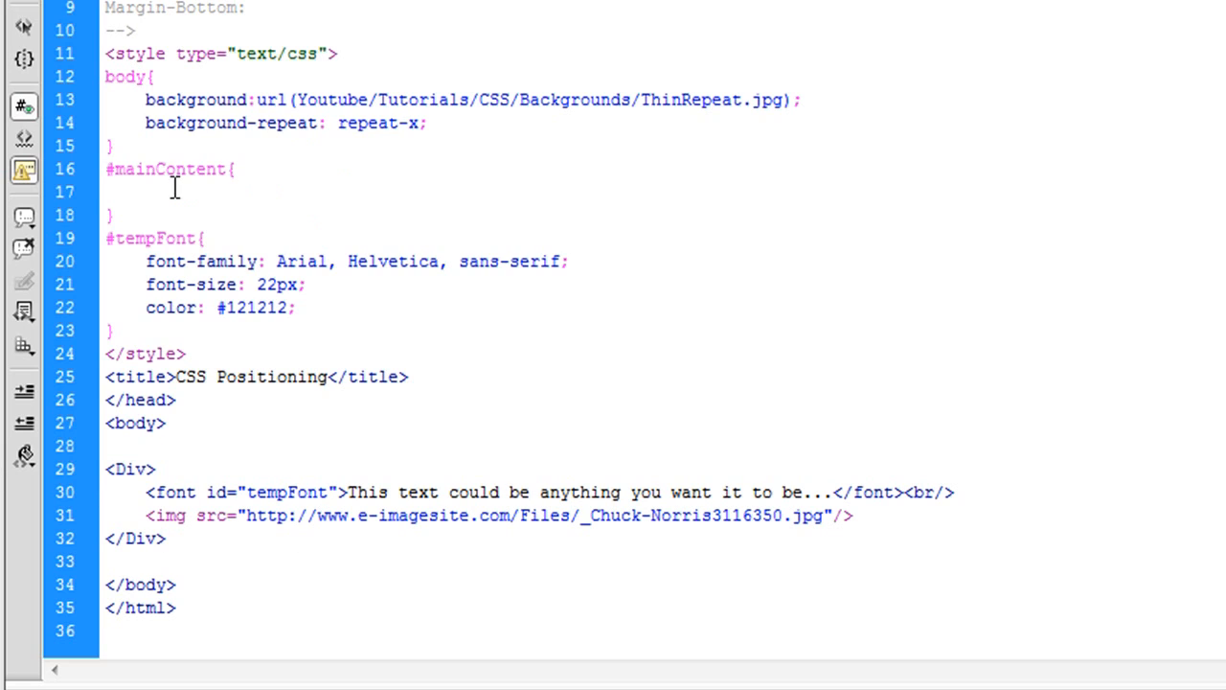
type("mar")
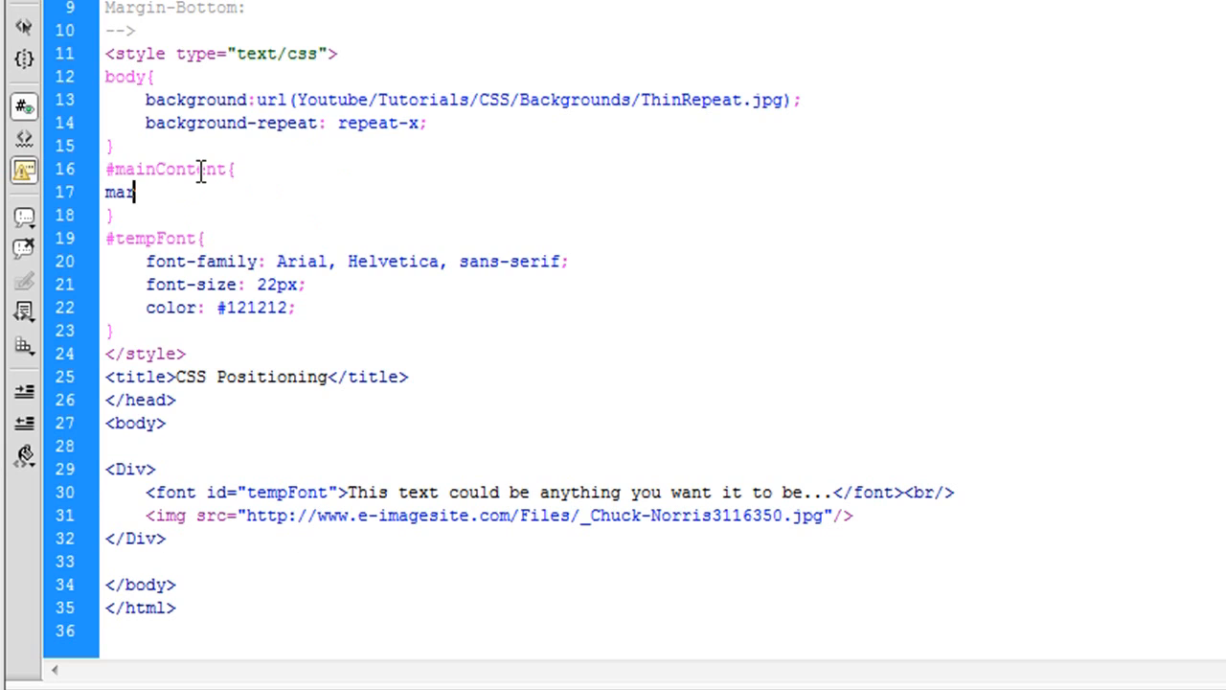
type("gin-left:")
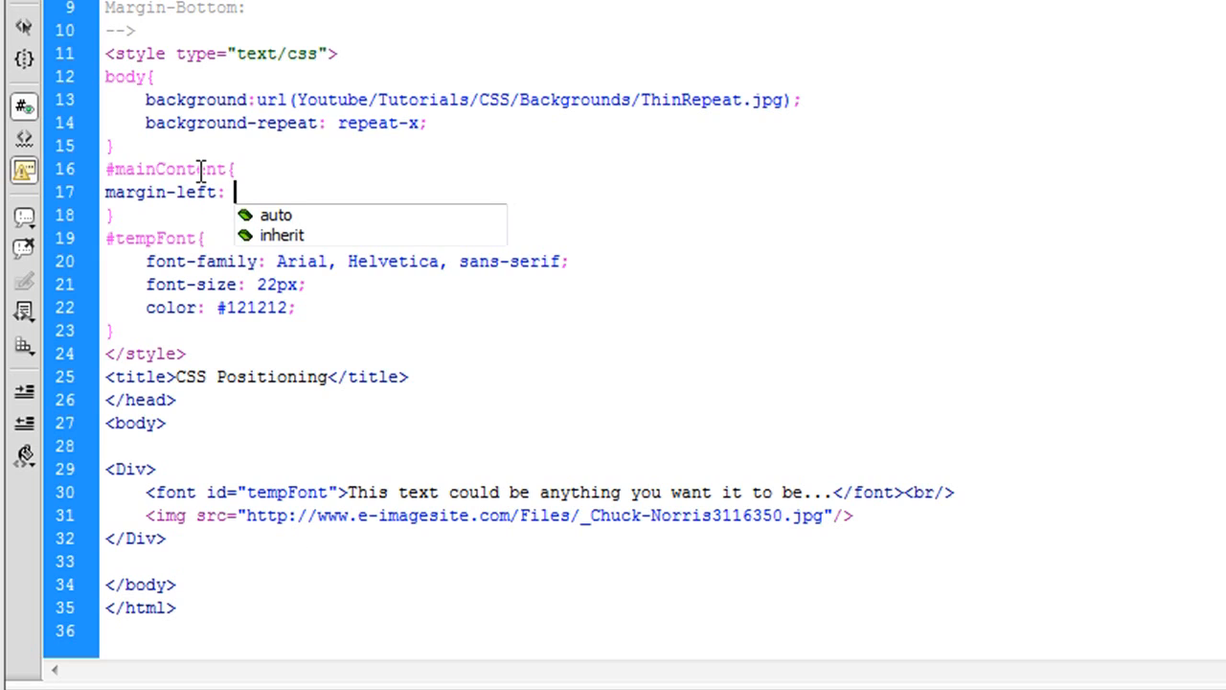
type("100px;")
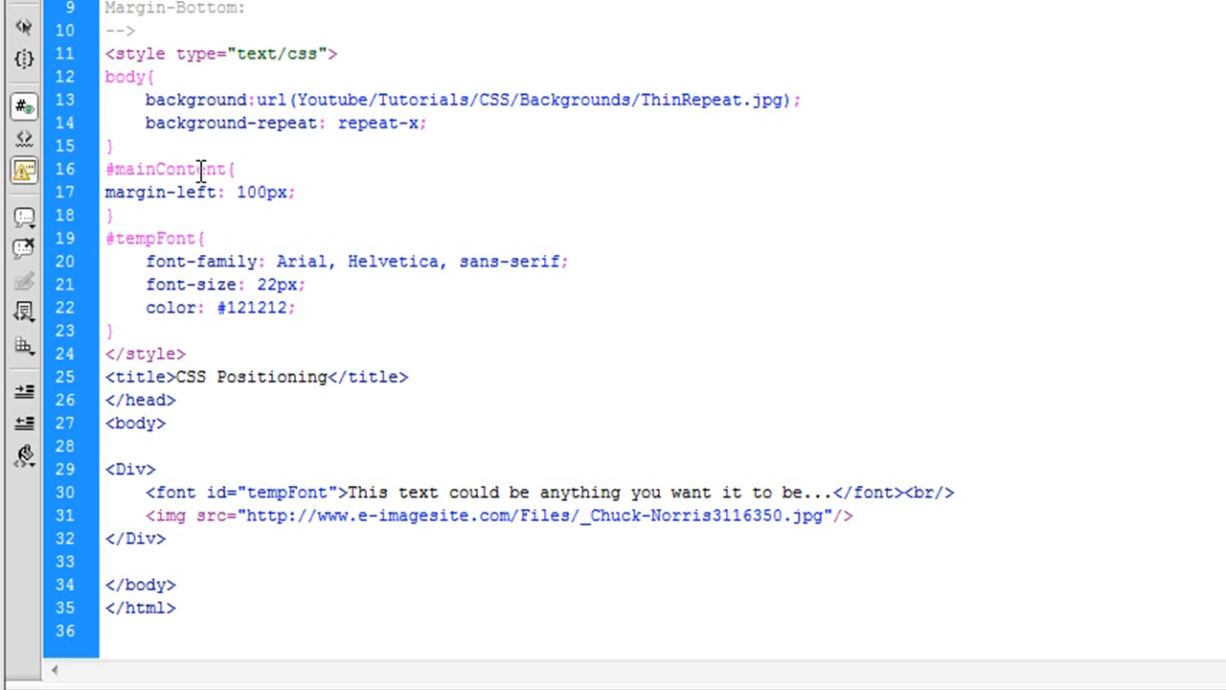
left_click(295, 192)
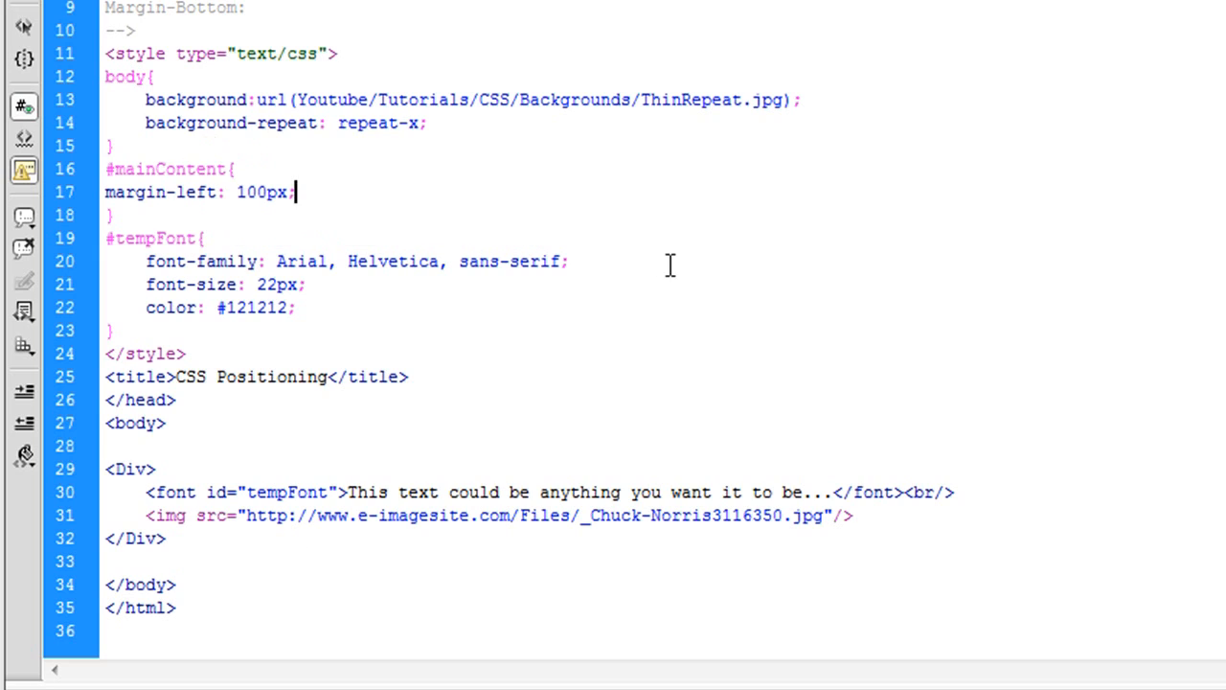
mouse_move(635, 256)
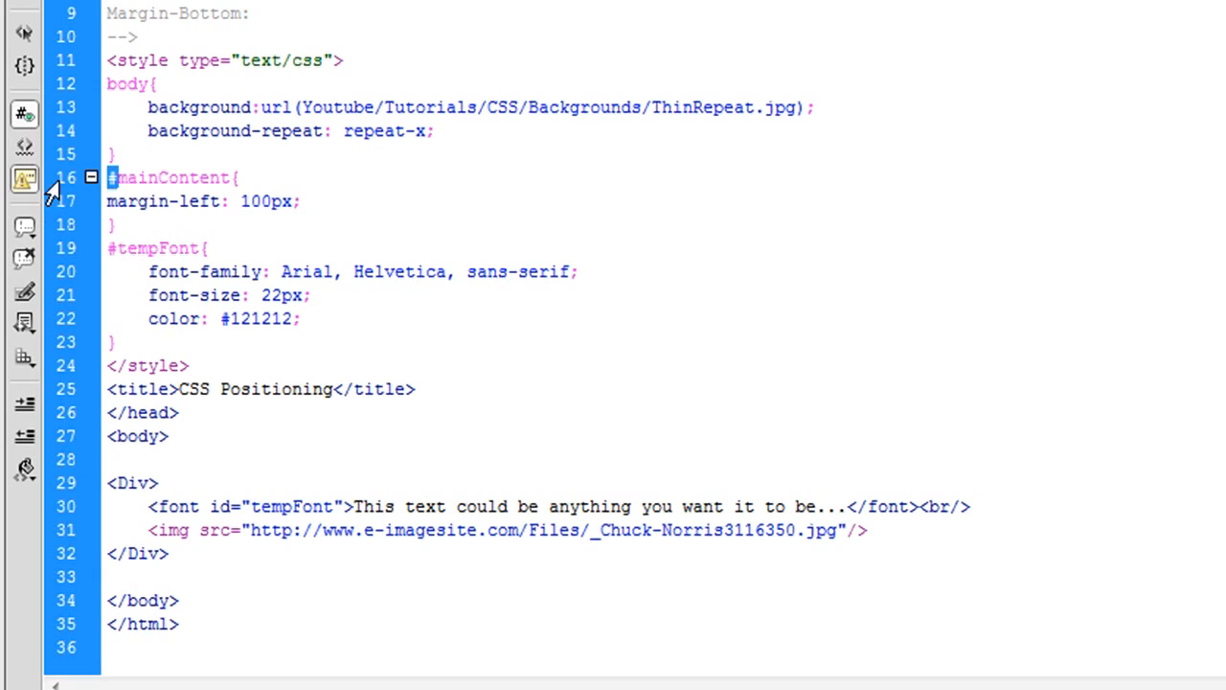
mouse_move(139, 240)
type(" id=")
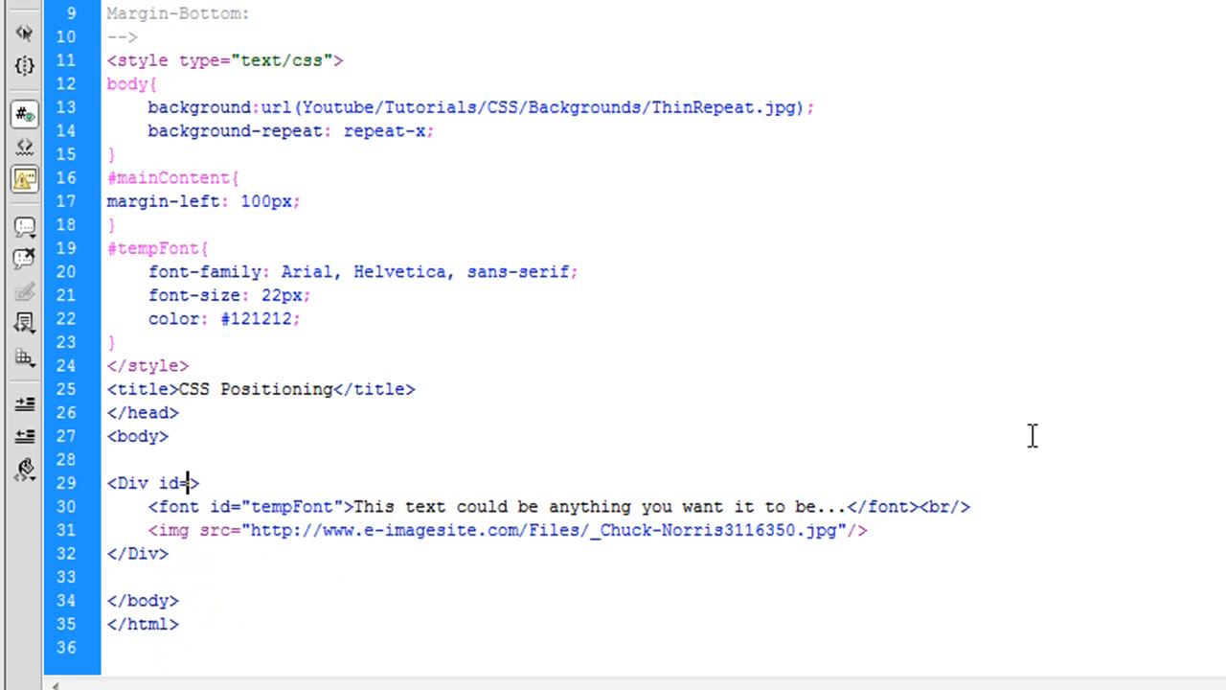
Step: Add id="mainContent" to the opening Div tag
type("mainContent\"")
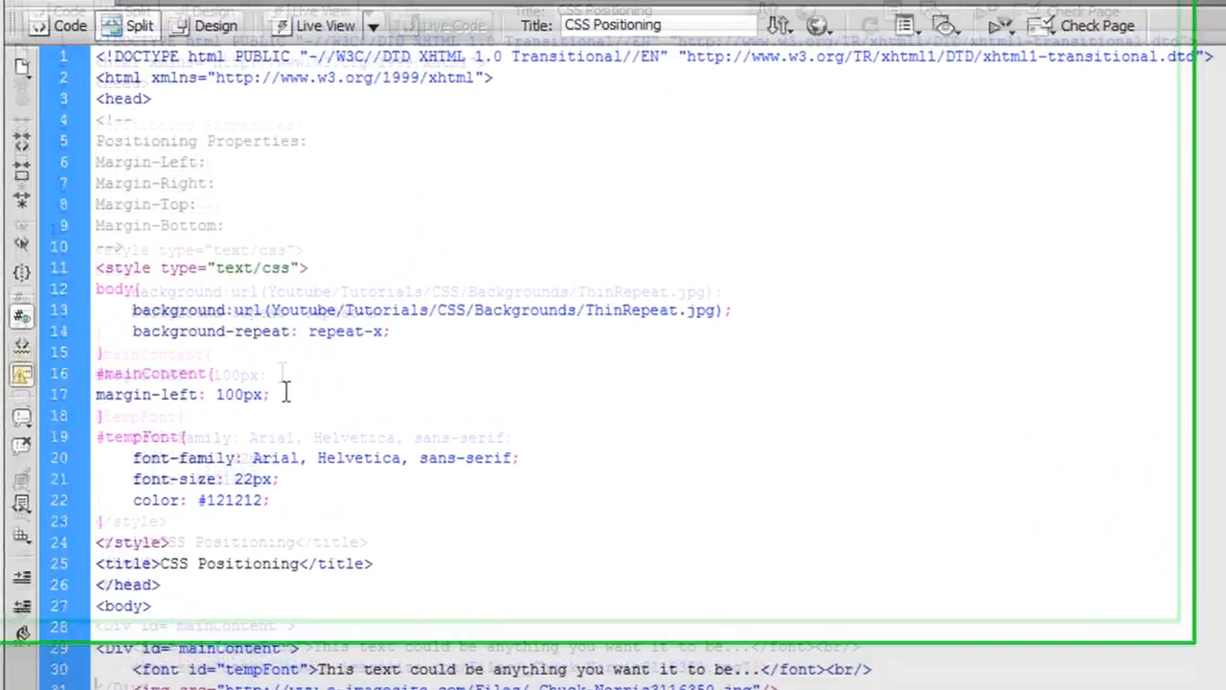
type("margin")
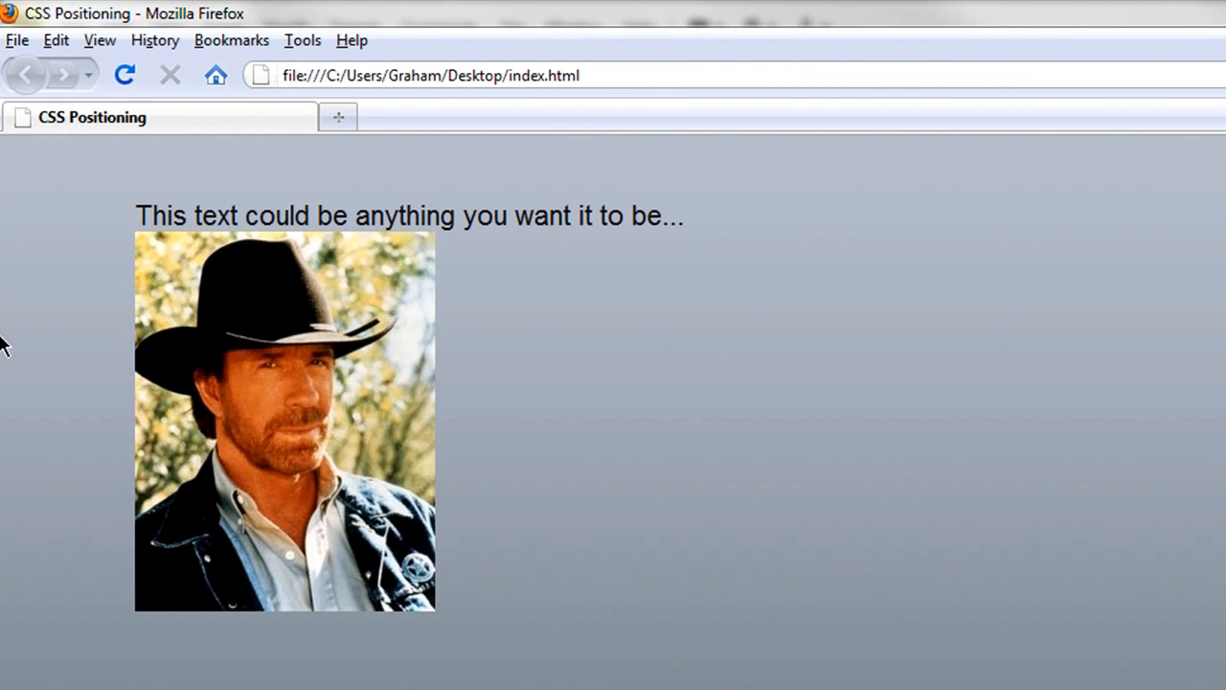
mouse_move(223, 223)
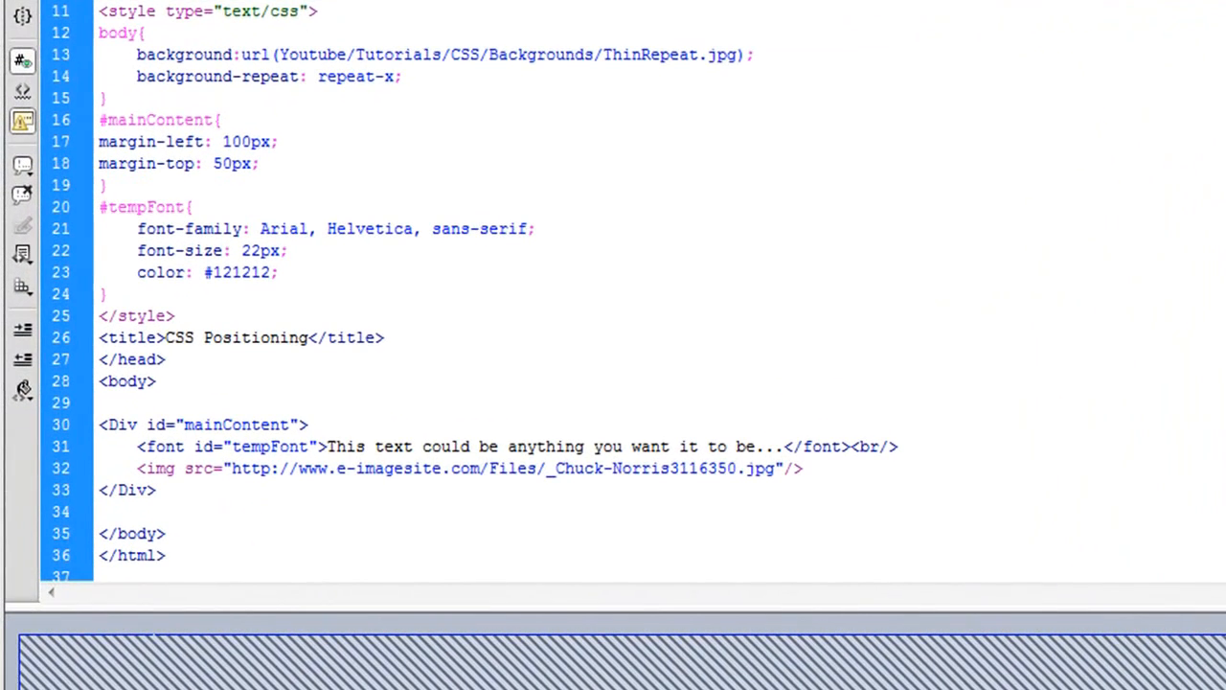
Step: Add align="right" to the mainContent Div tag and save
type("align")
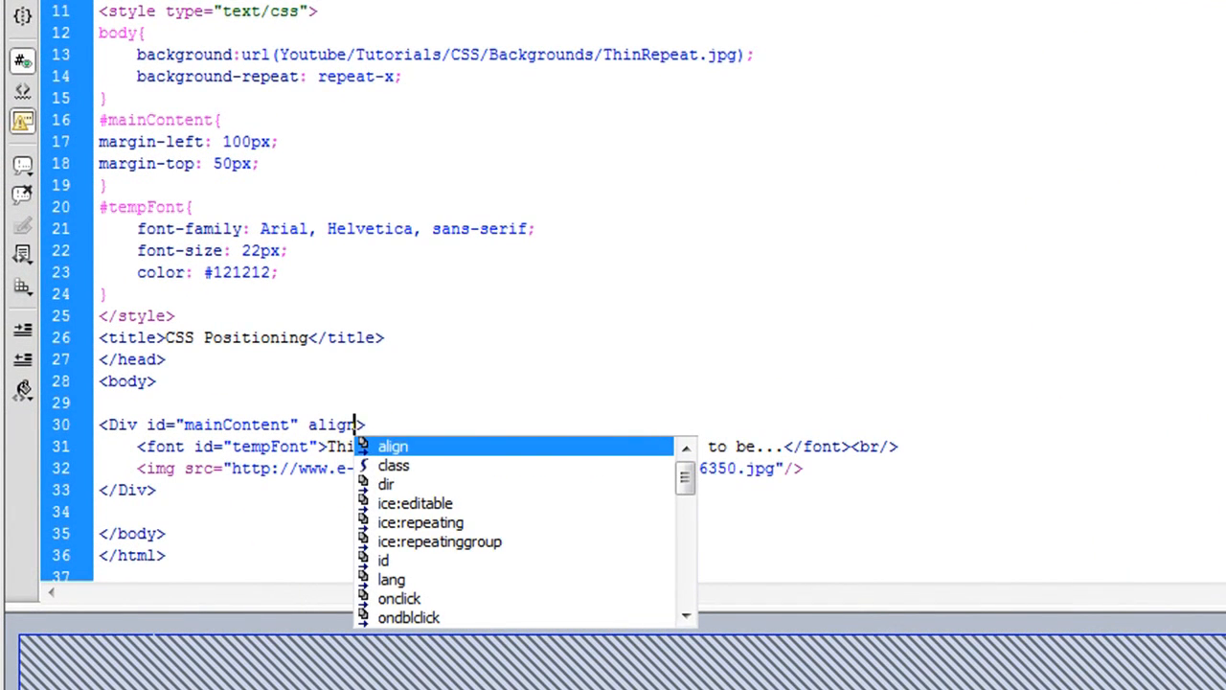
type("=\"right\"")
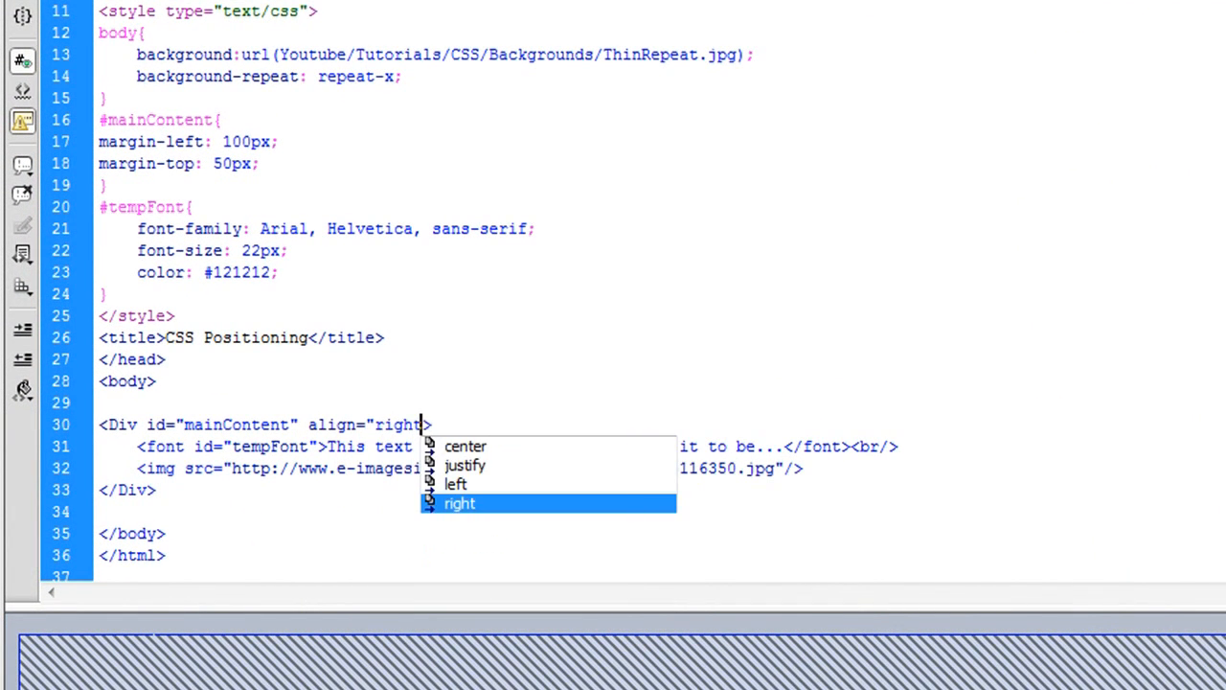
left_click(460, 503)
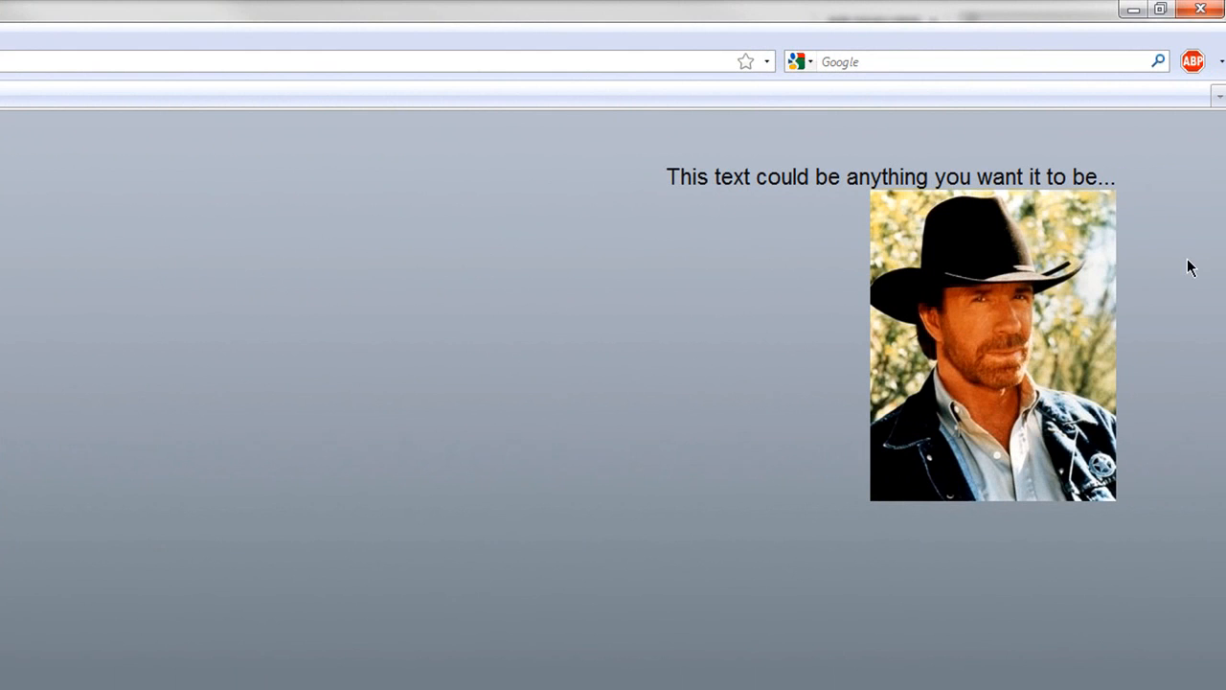
mouse_move(1018, 119)
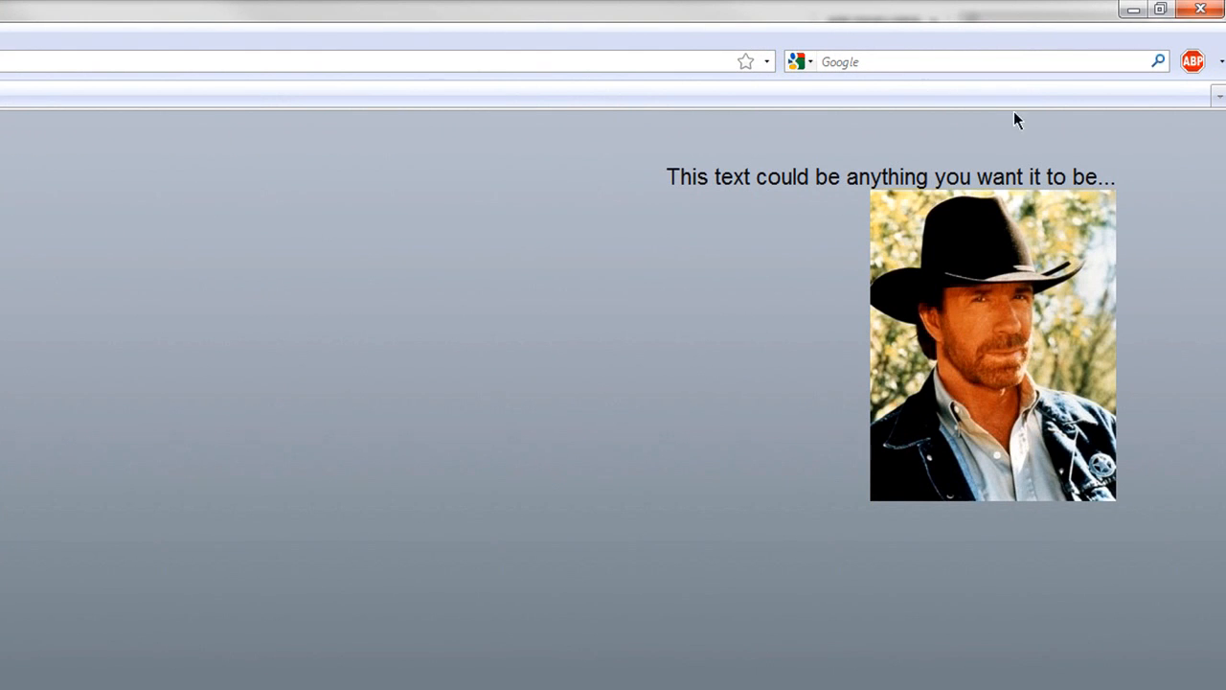
mouse_move(766, 247)
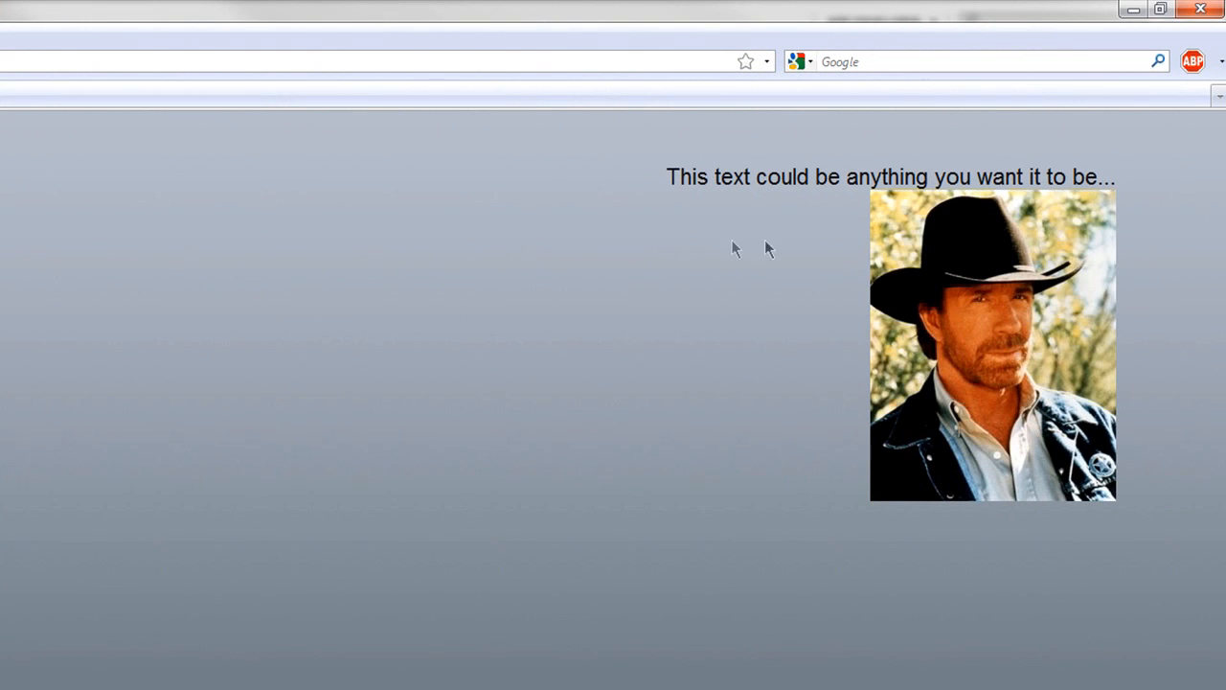
Step: Open the Start menu to switch back from Firefox
left_click(9, 680)
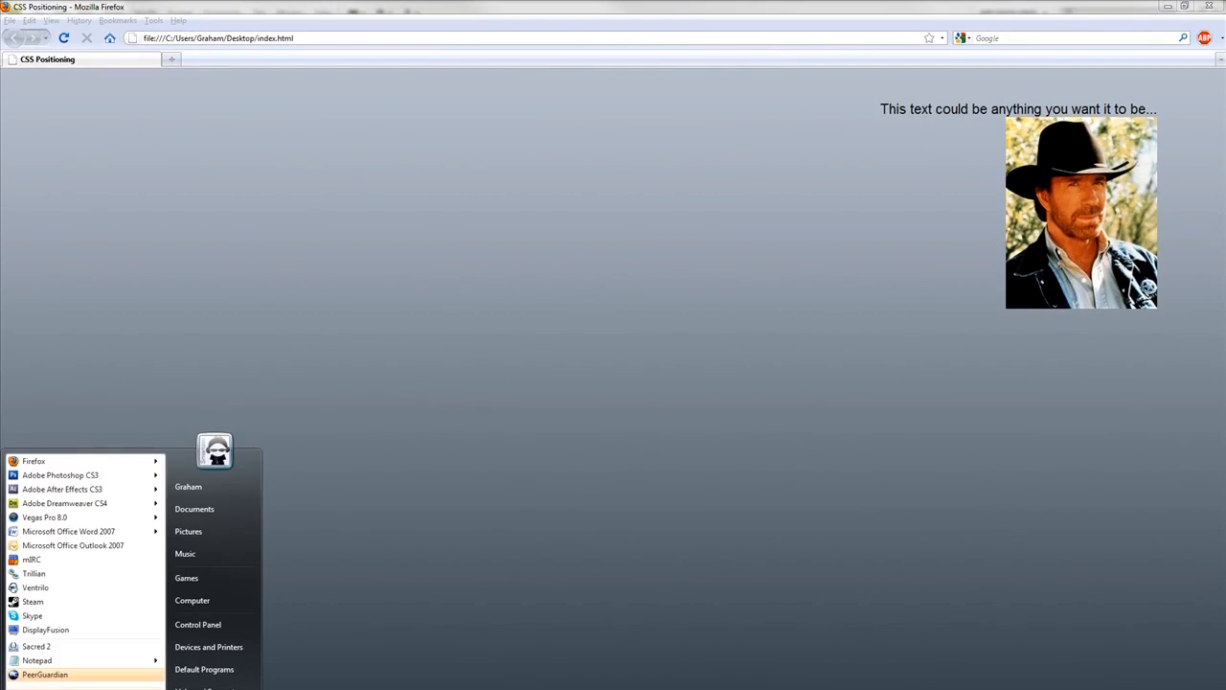
Step: Set margin-top to 100px and change the Div's align from right to center
left_click(64, 502)
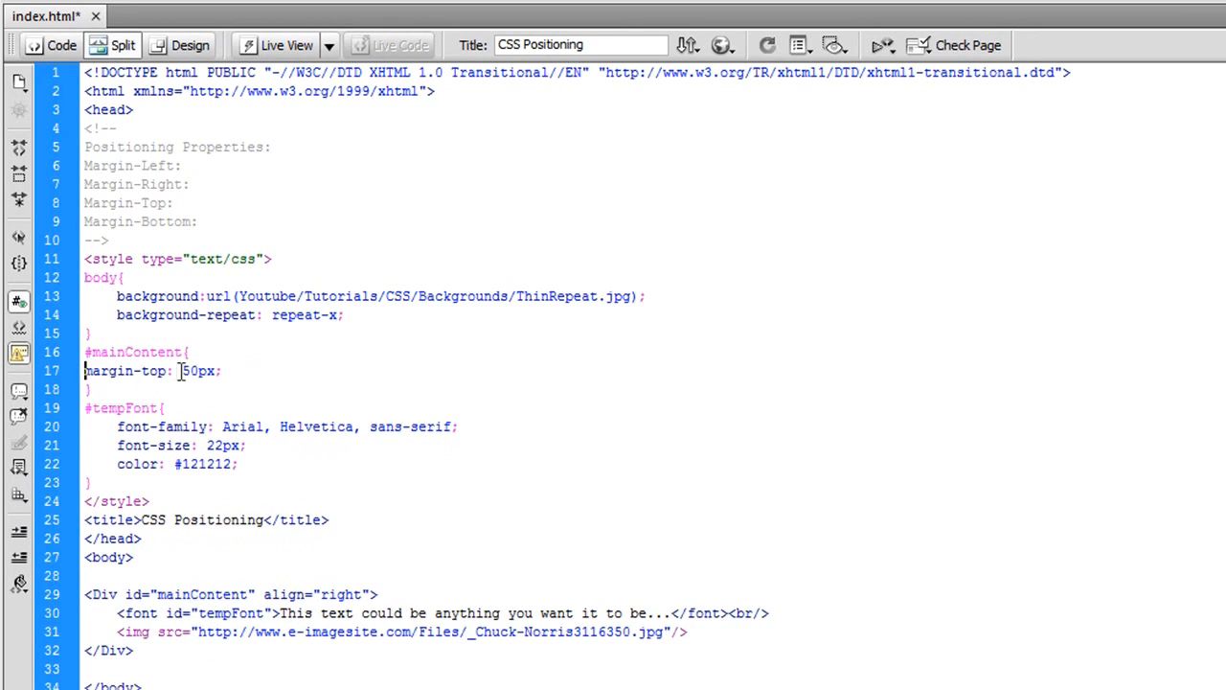
double_click(188, 371)
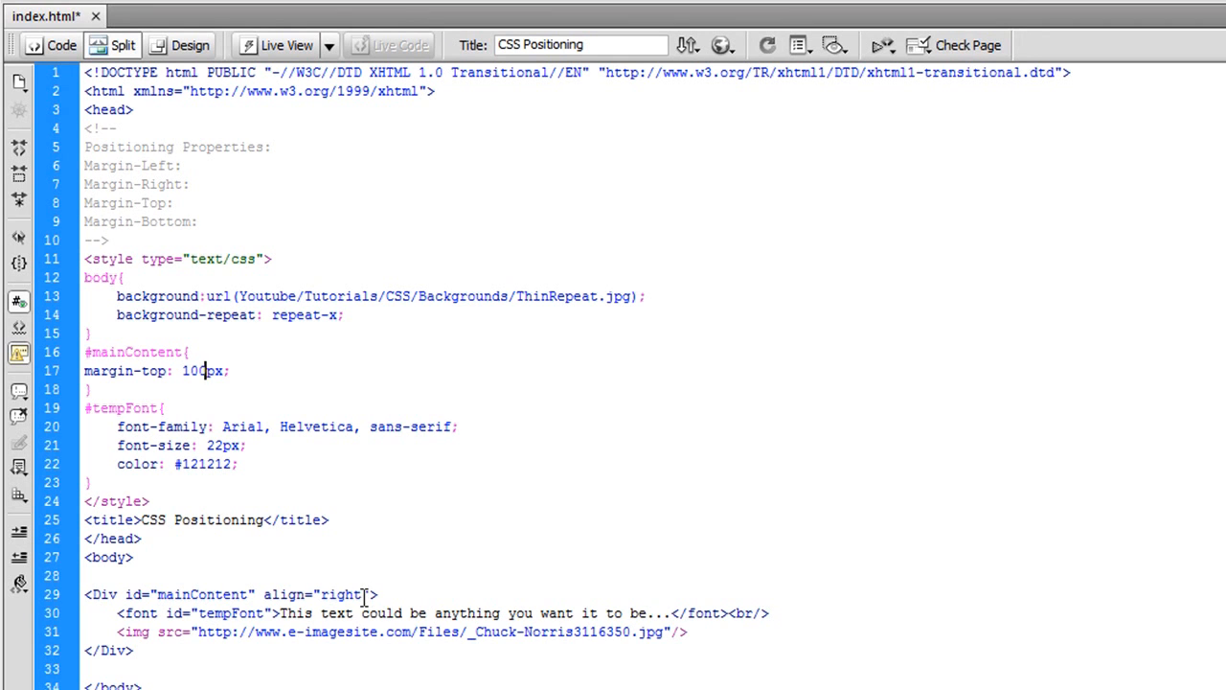
double_click(341, 594)
type("cente")
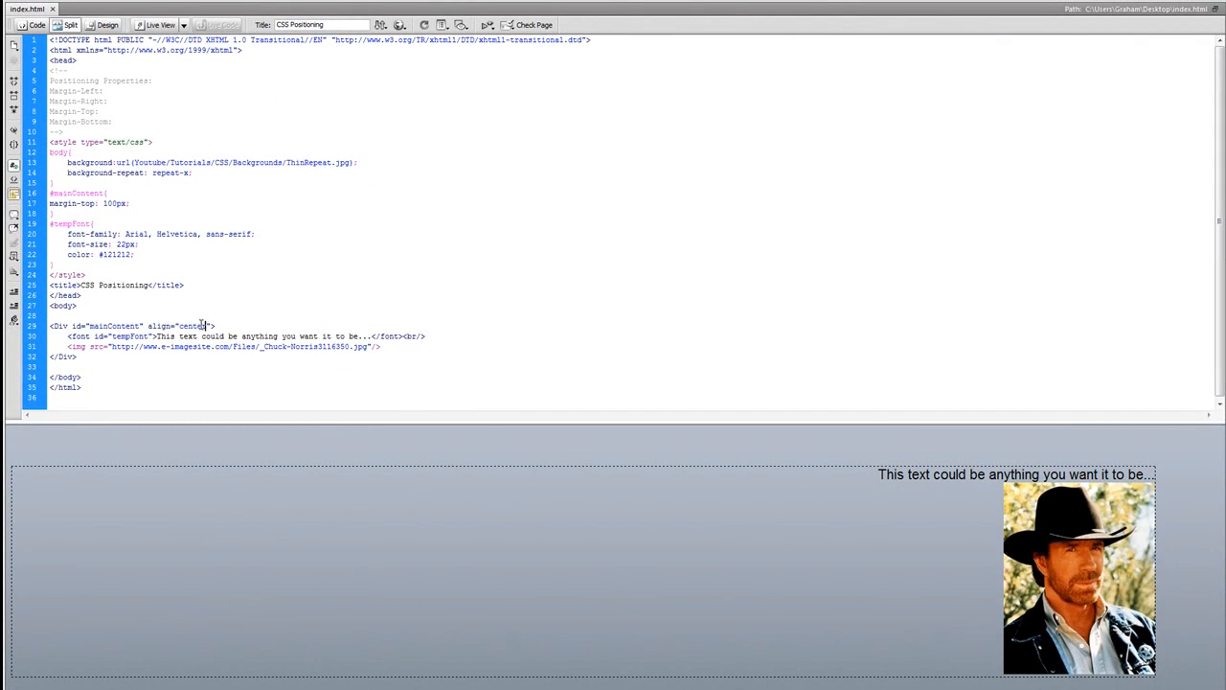
double_click(177, 326)
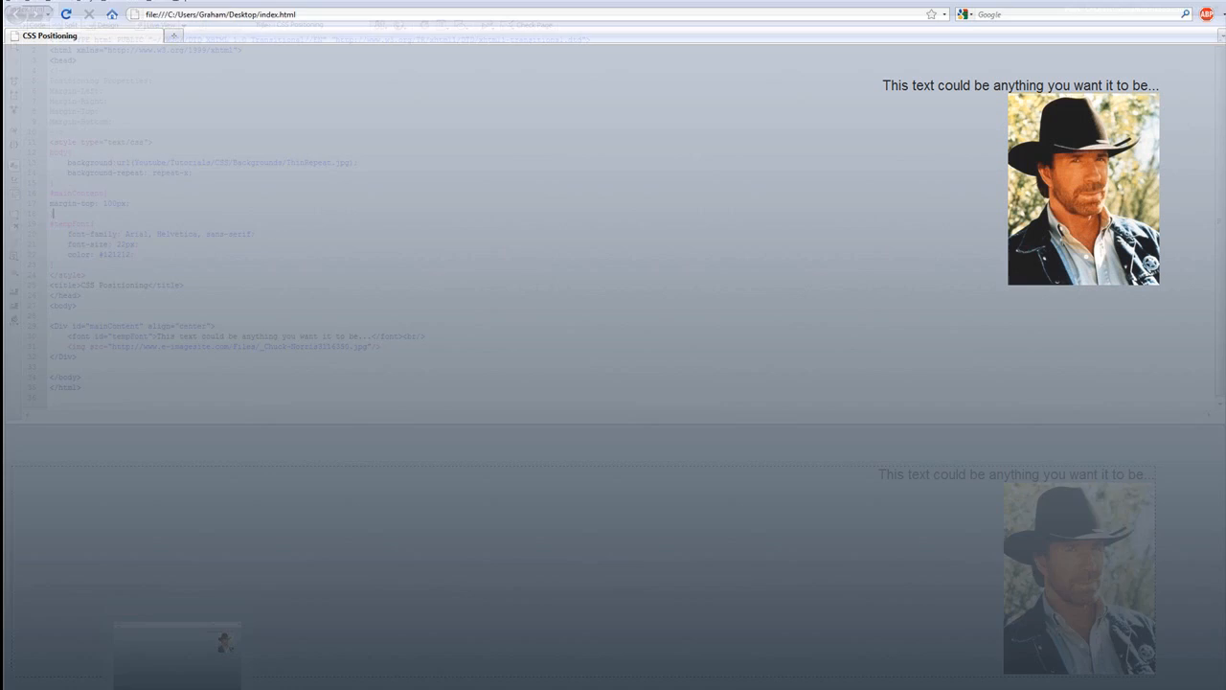
Step: Reload Firefox to see the heading and Chuck Norris photo centered
left_click(64, 37)
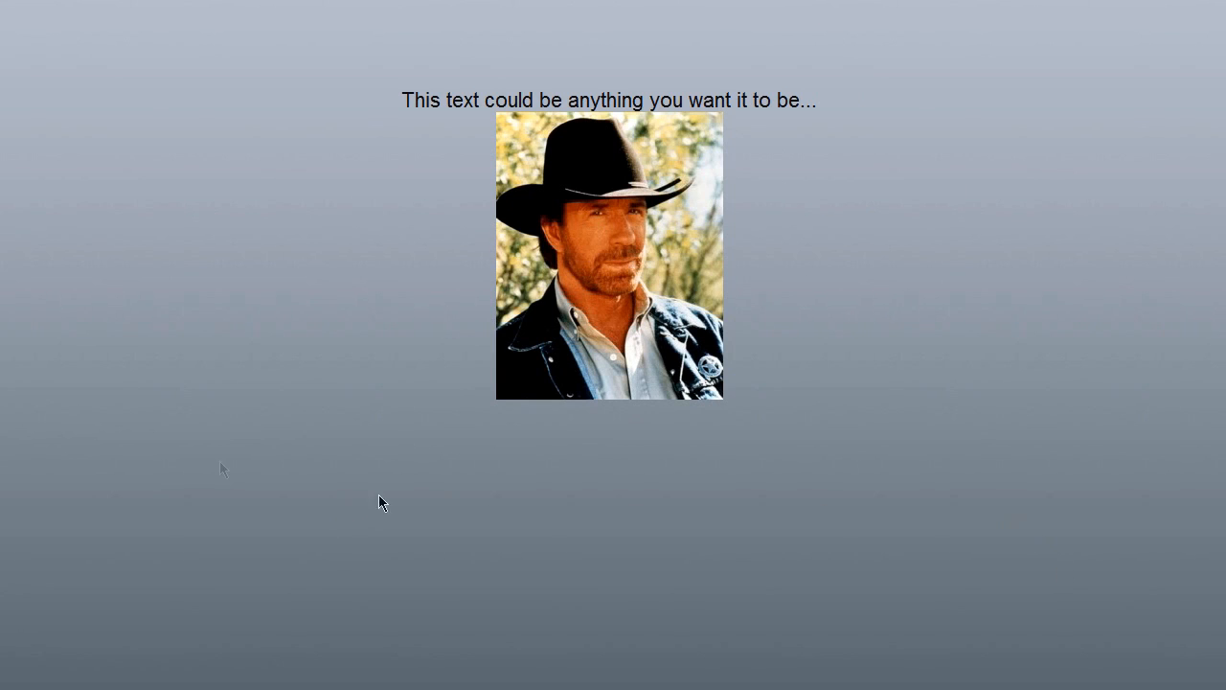
mouse_move(762, 393)
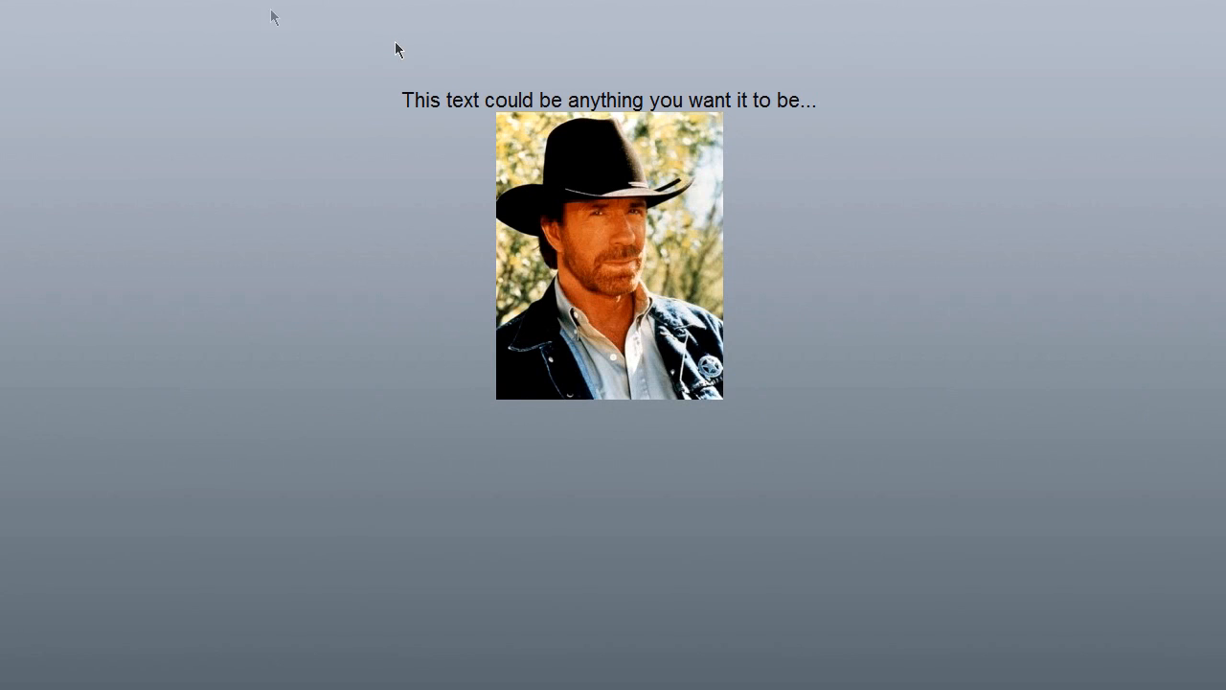
mouse_move(420, 365)
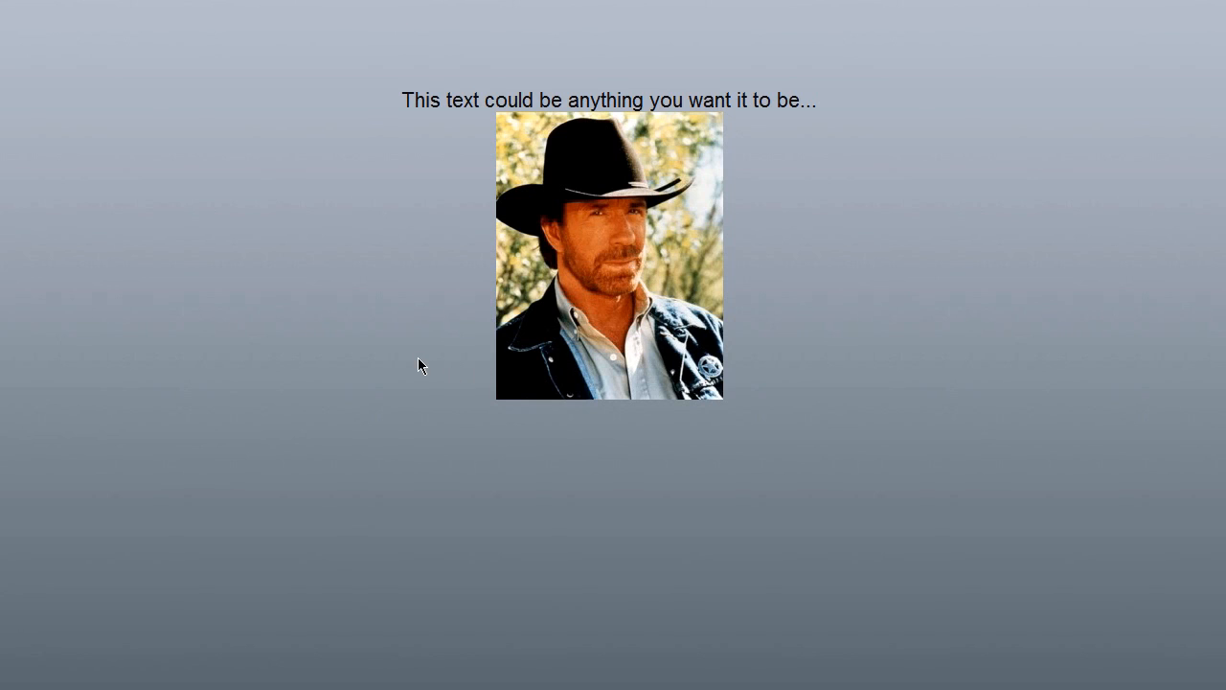
mouse_move(371, 271)
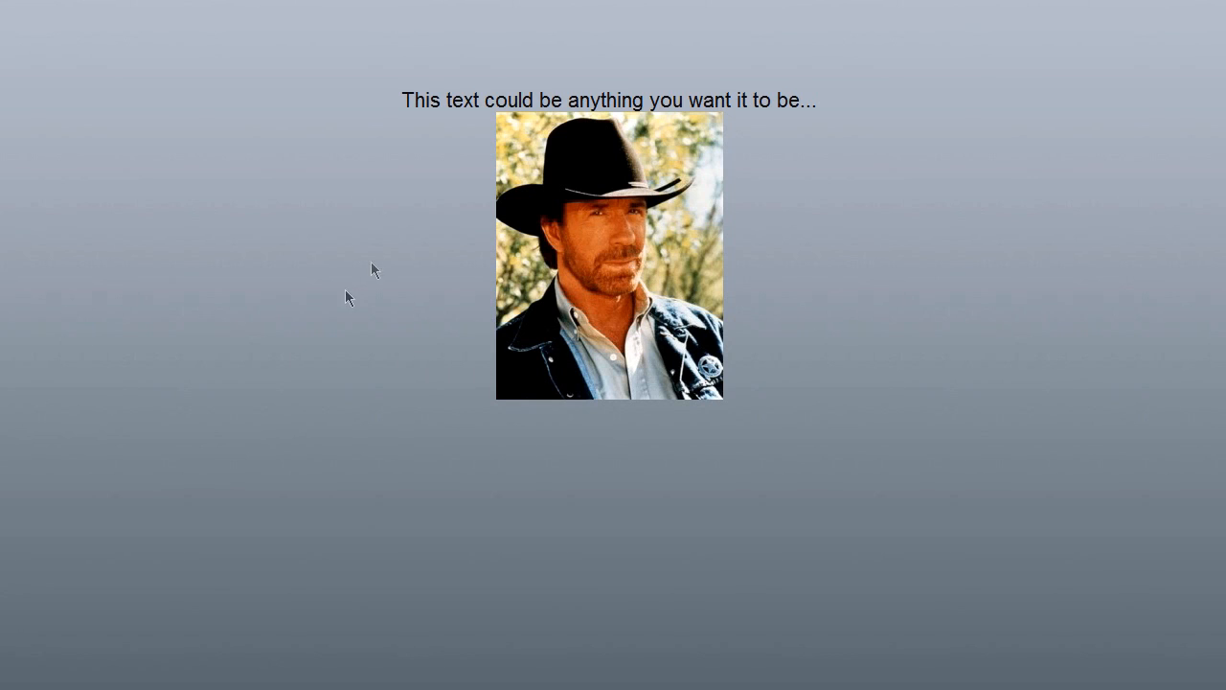